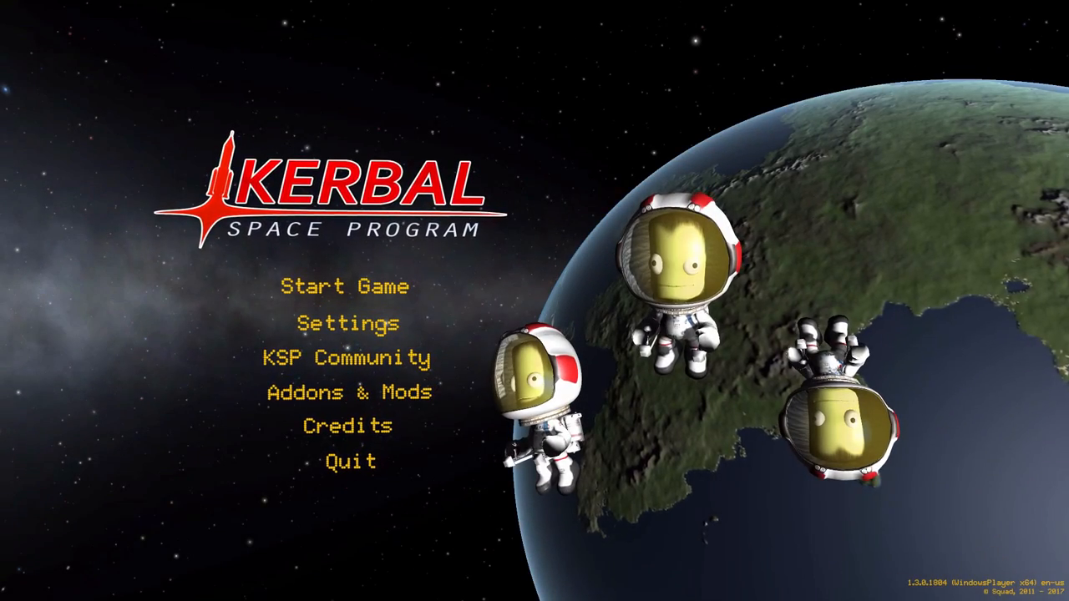
Resume the 'Hangar Extender Extended' saved game to reach the Space Center.
left_click(345, 286)
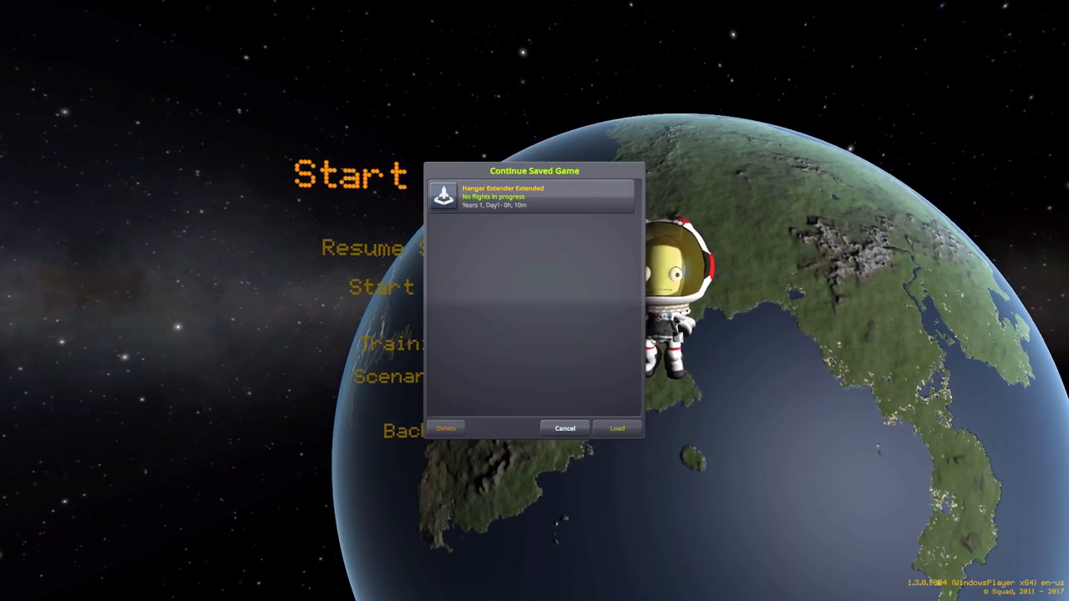
left_click(616, 428)
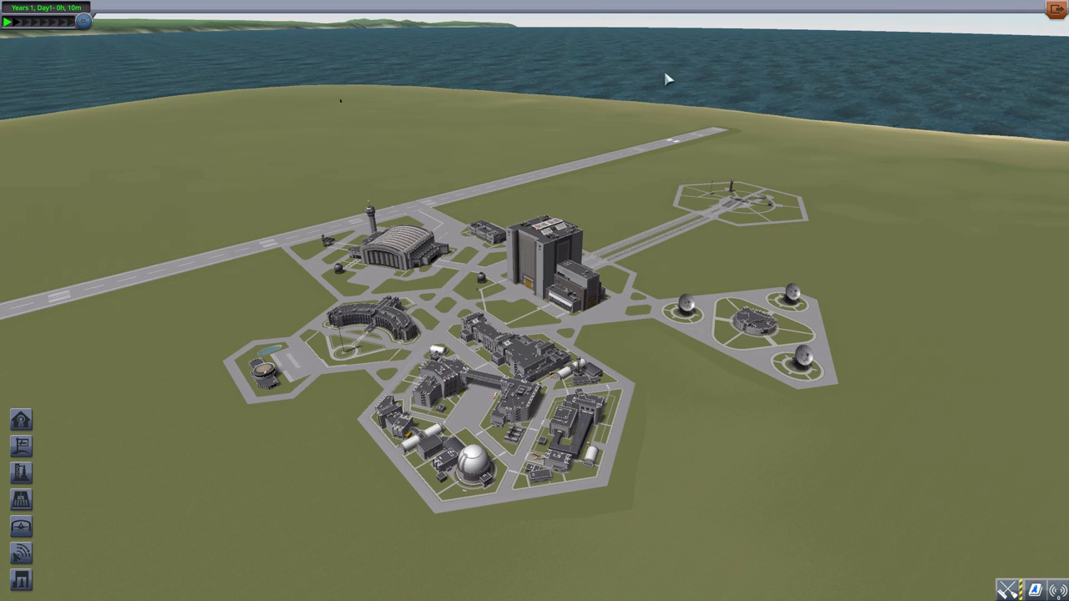
mouse_move(510, 125)
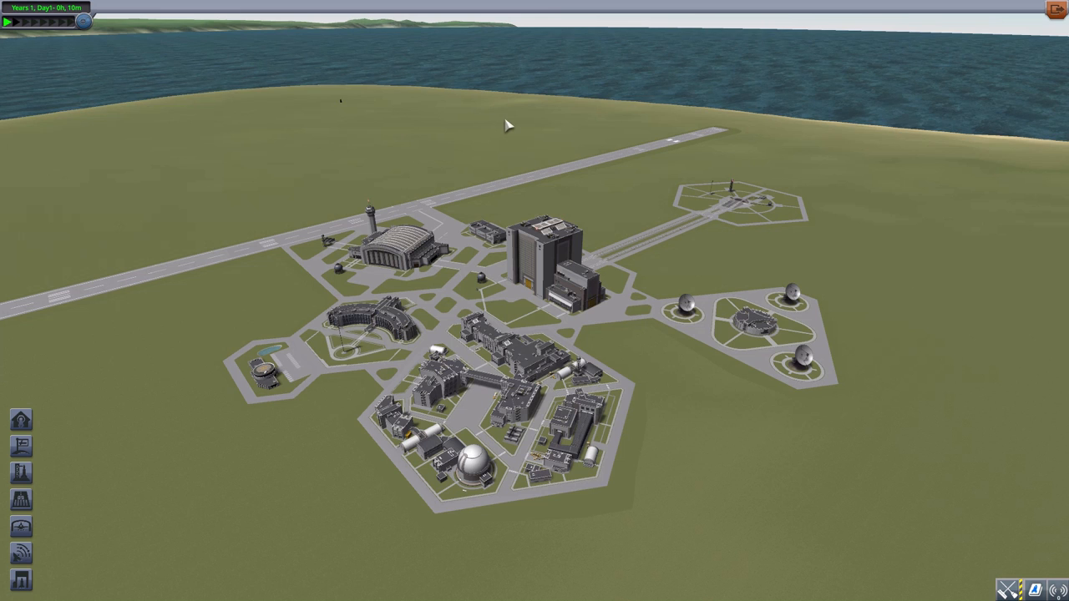
mouse_move(160, 552)
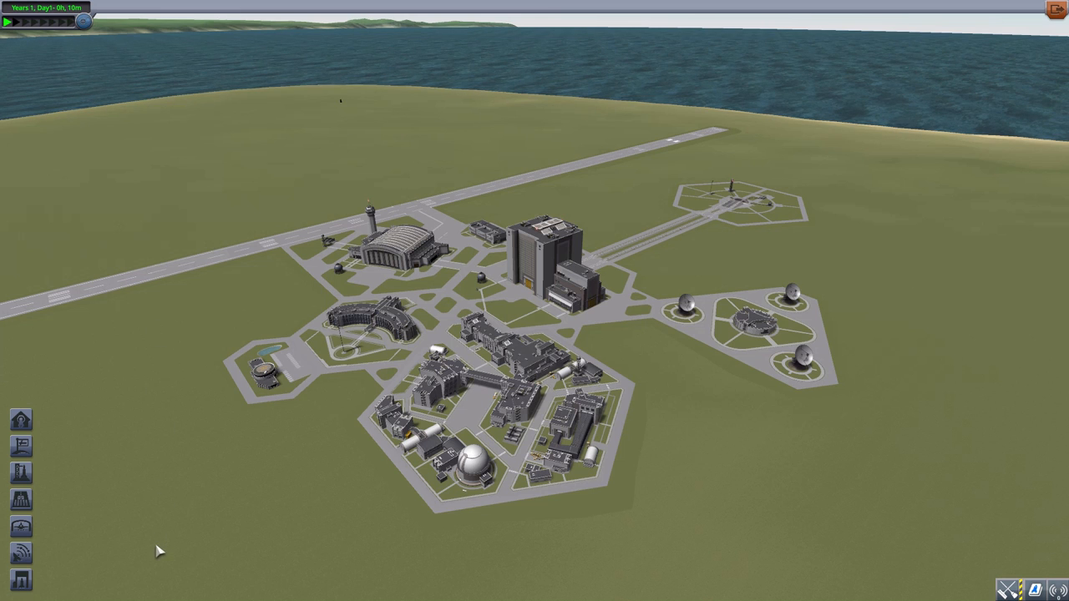
mouse_move(604, 151)
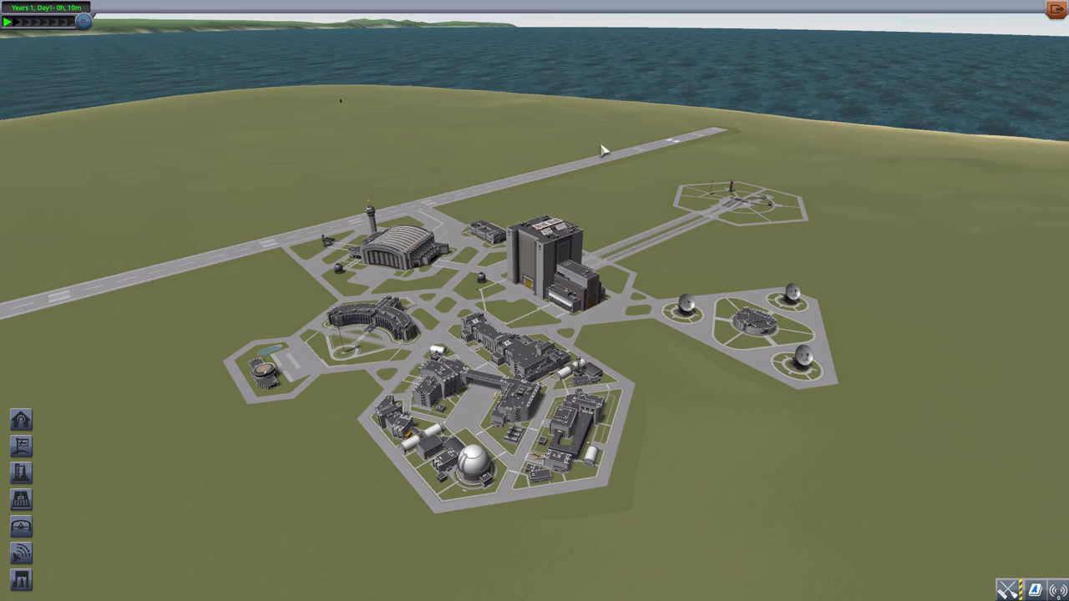
mouse_move(919, 370)
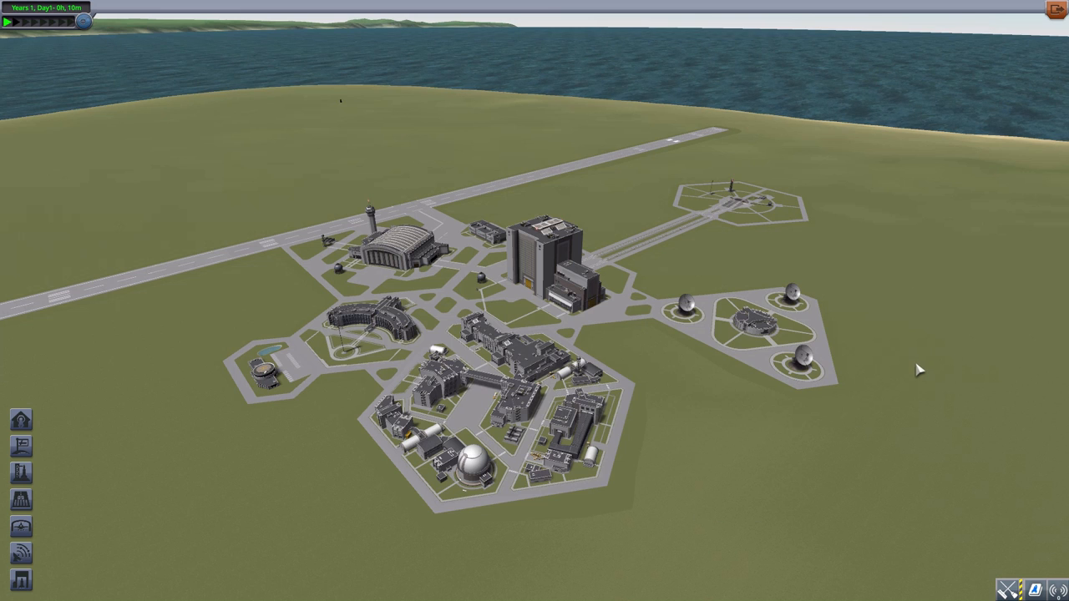
mouse_move(877, 51)
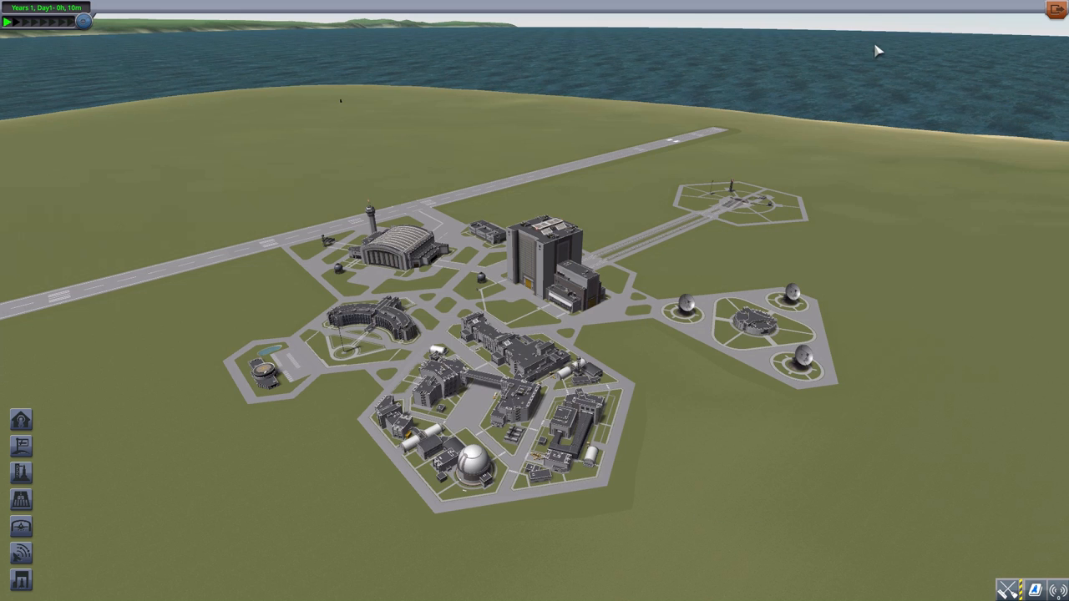
mouse_move(293, 167)
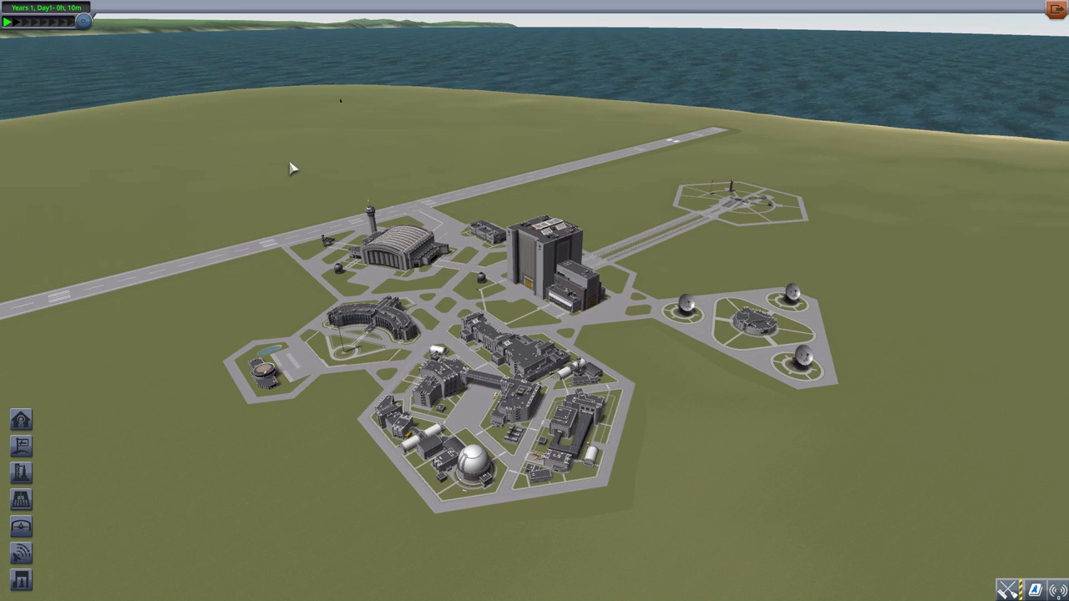
mouse_move(434, 208)
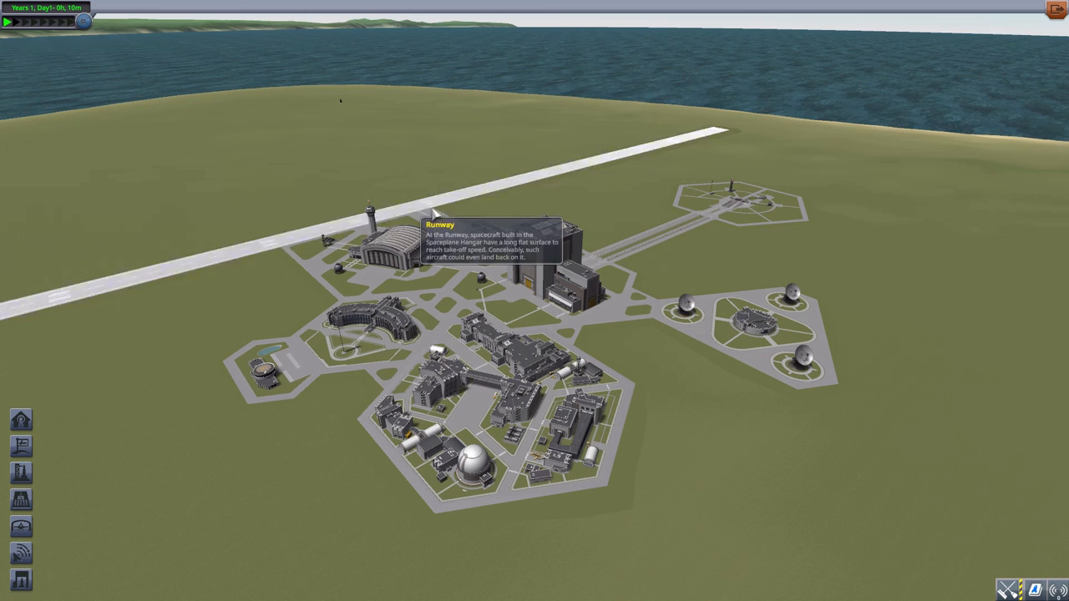
mouse_move(637, 199)
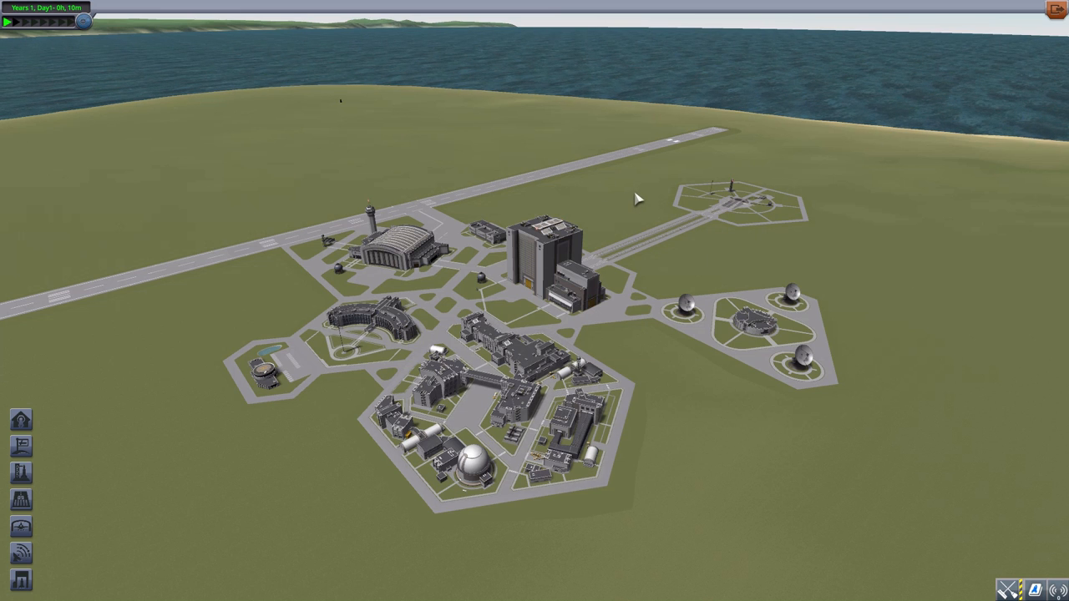
mouse_move(309, 172)
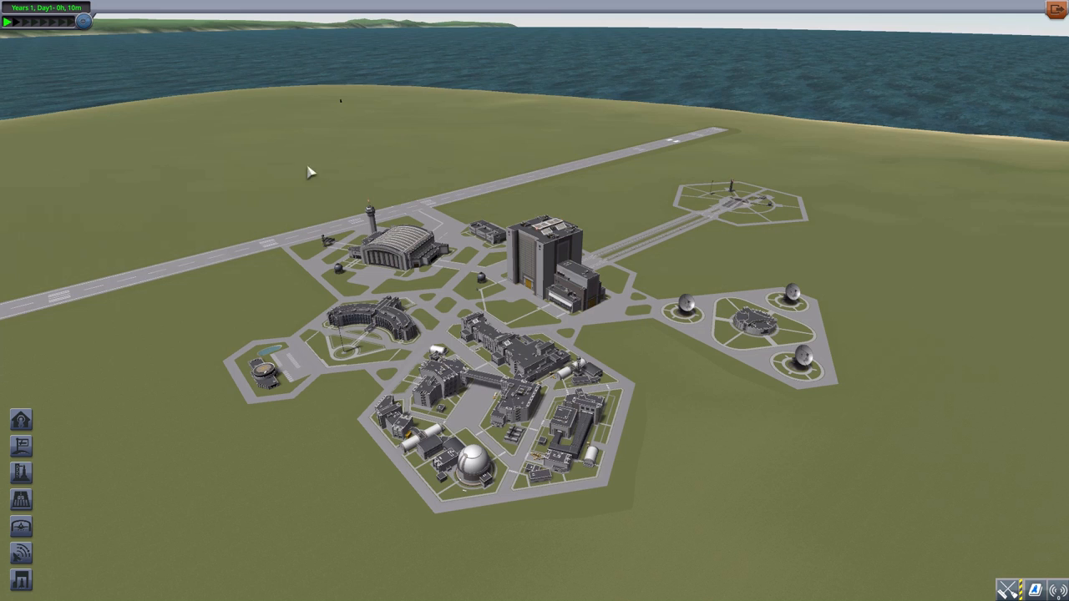
mouse_move(868, 236)
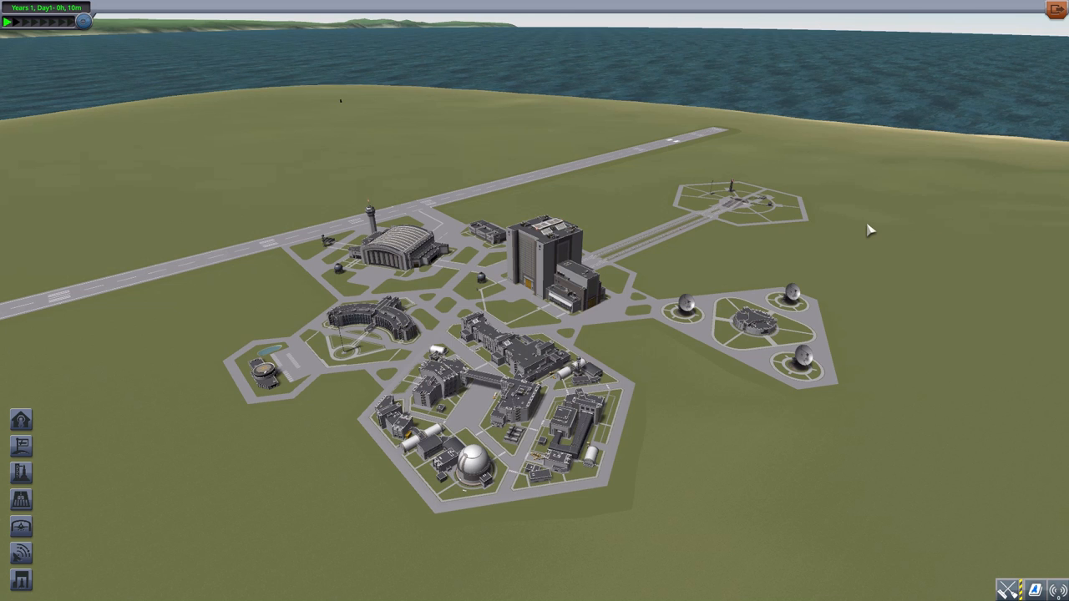
mouse_move(909, 210)
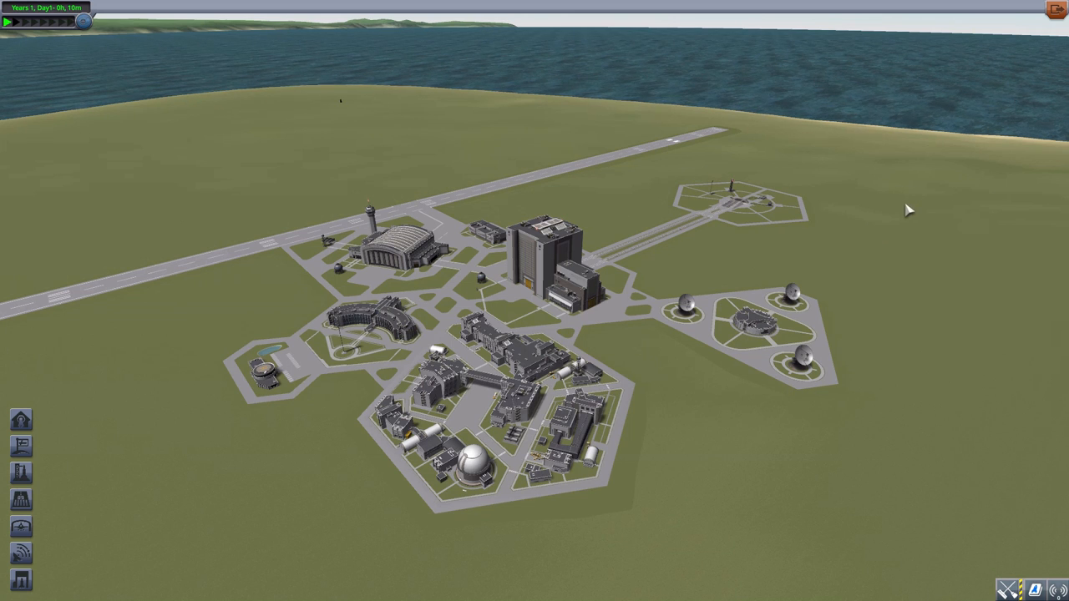
mouse_move(909, 215)
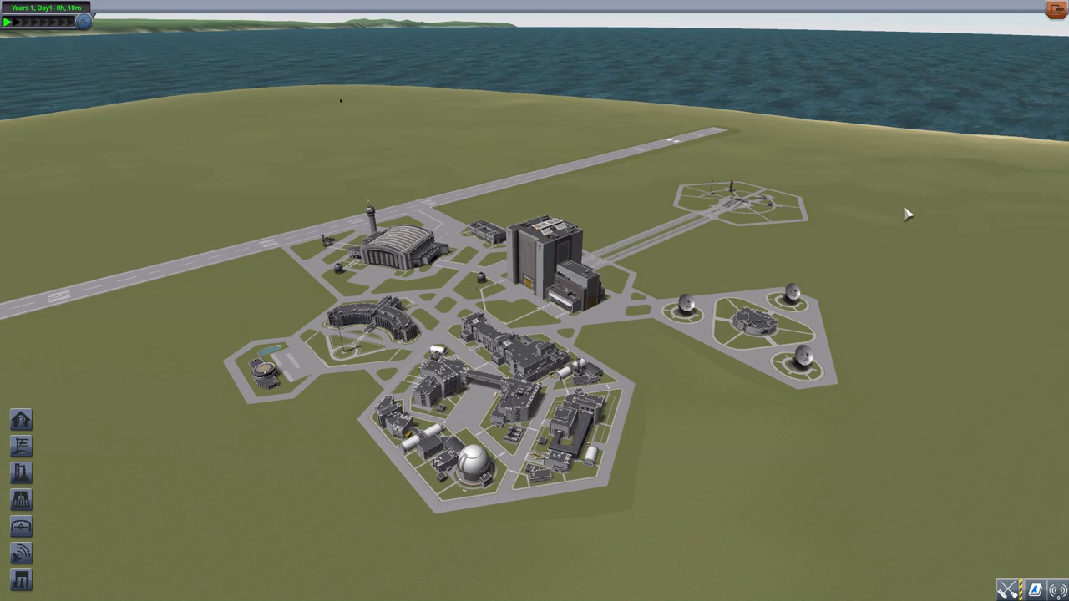
mouse_move(393, 242)
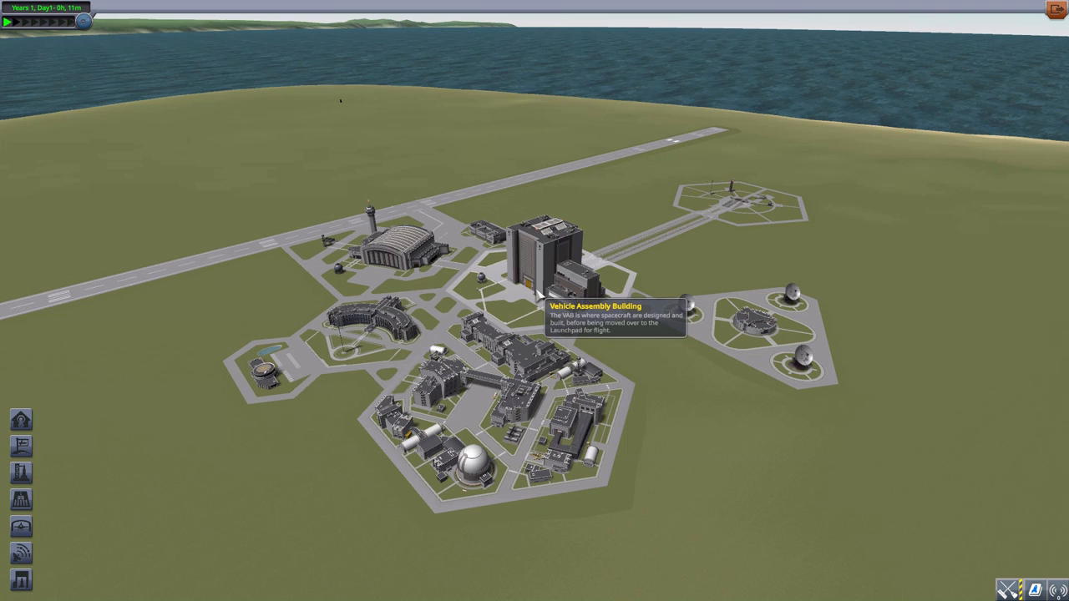
mouse_move(722, 271)
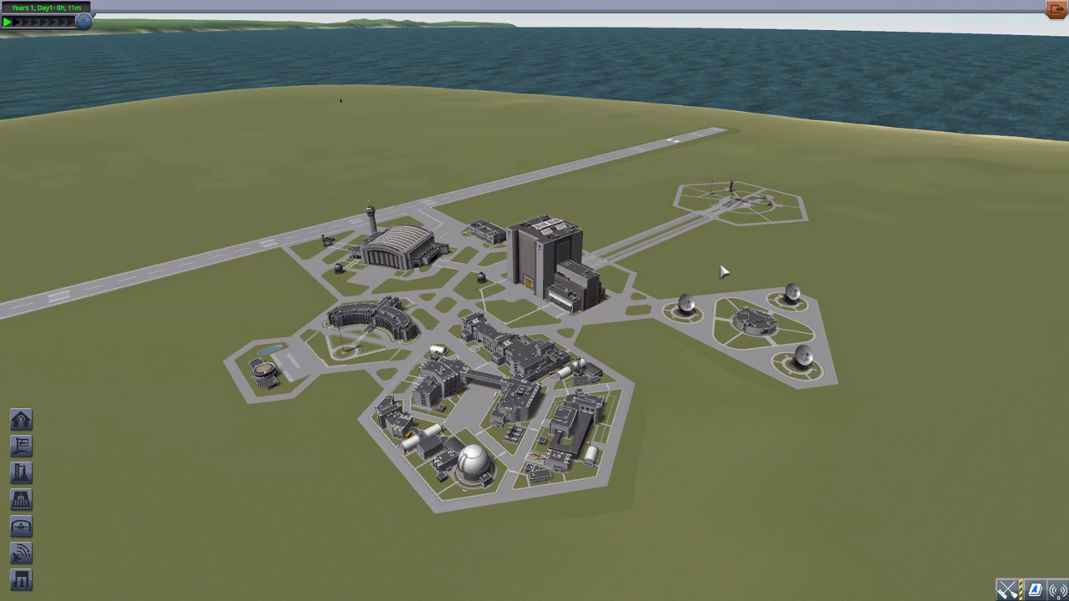
mouse_move(679, 172)
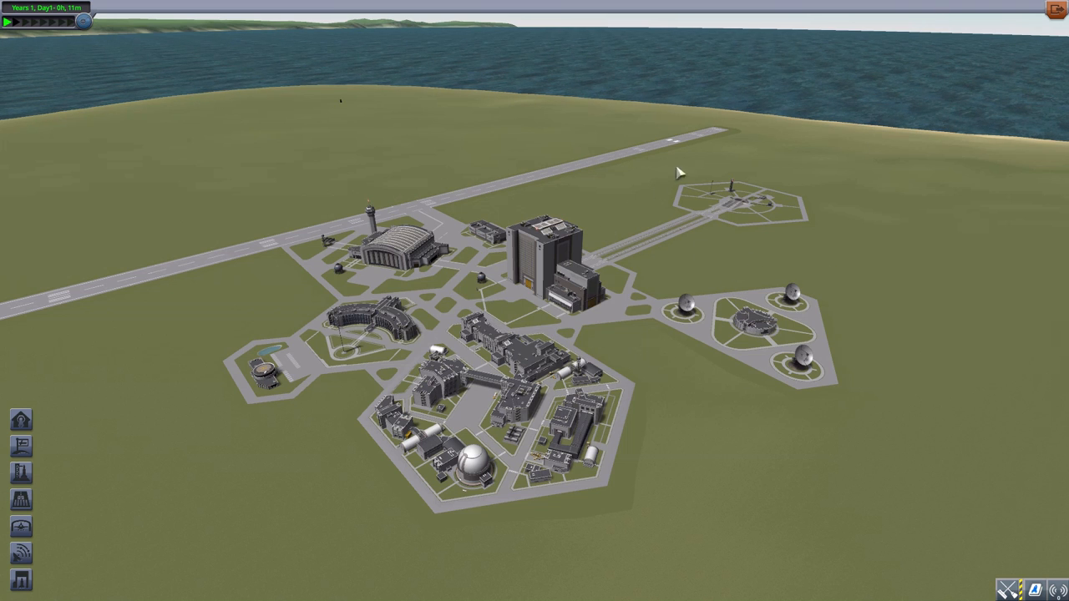
mouse_move(635, 280)
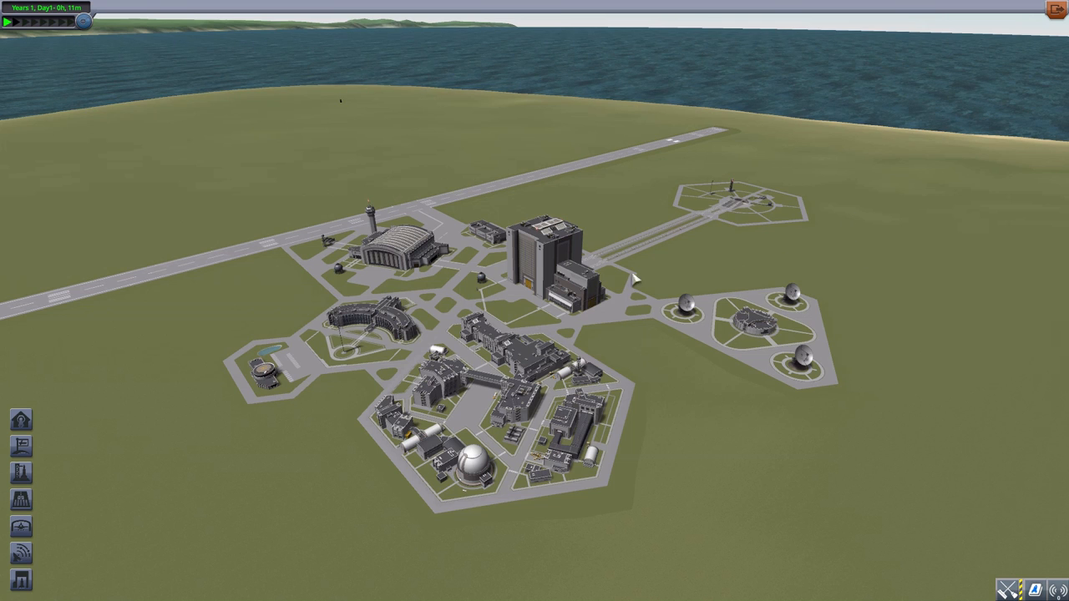
mouse_move(551, 263)
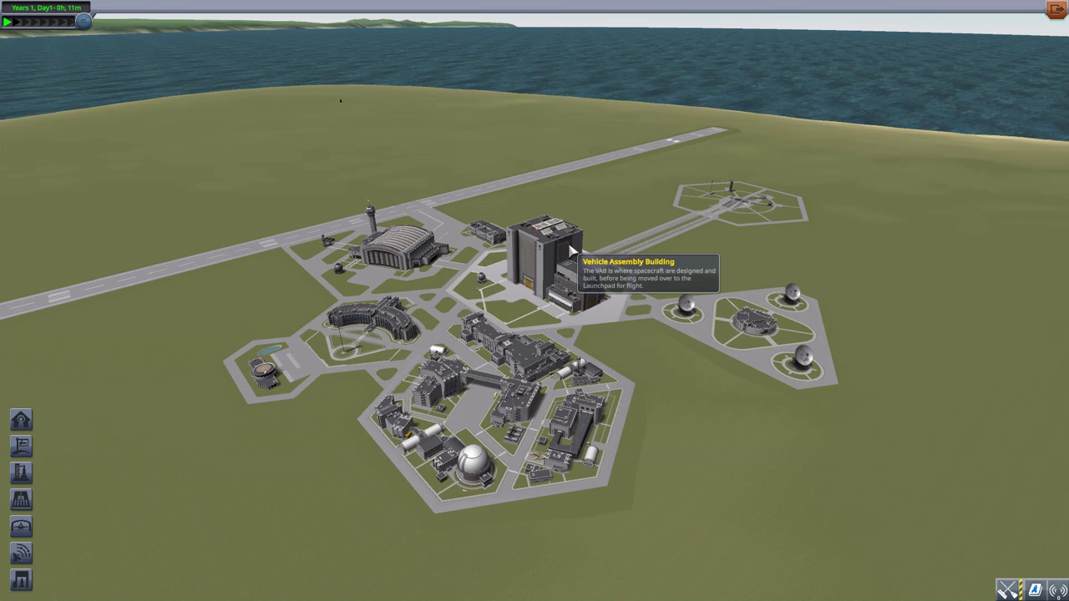
mouse_move(657, 94)
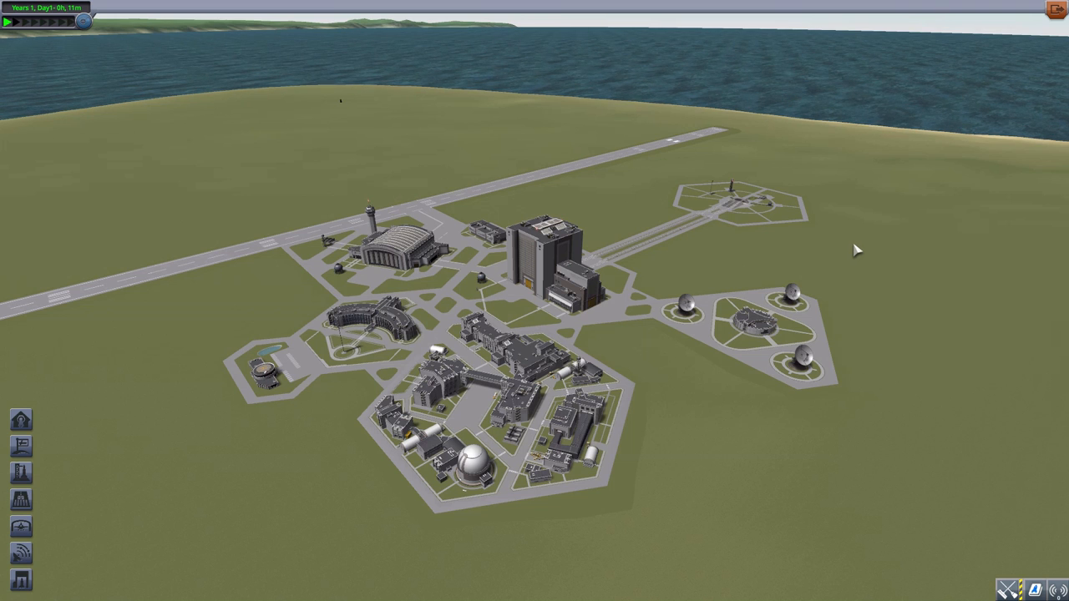
mouse_move(914, 236)
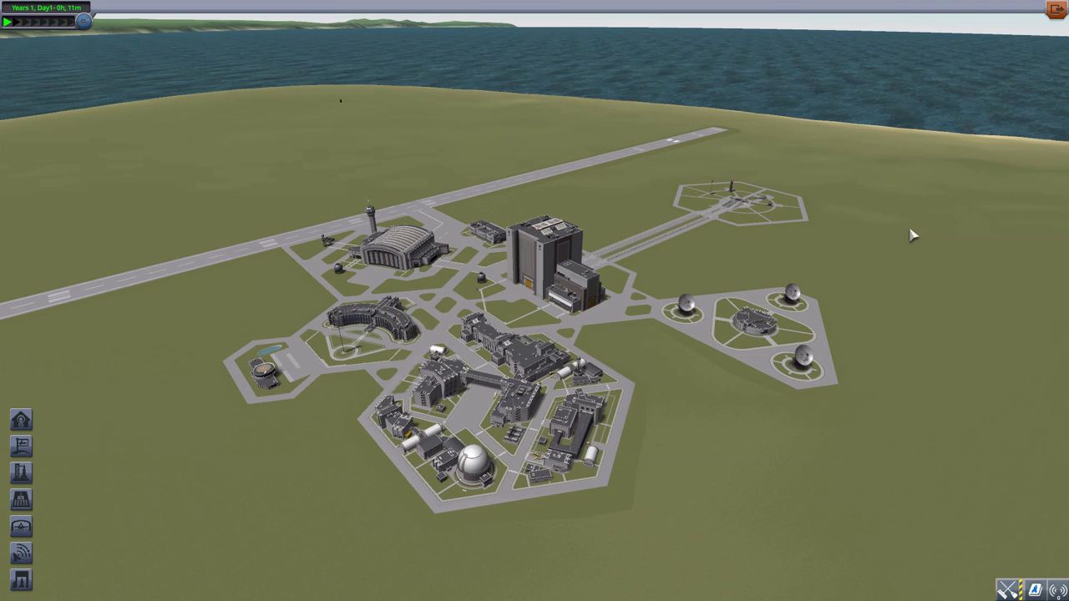
mouse_move(878, 245)
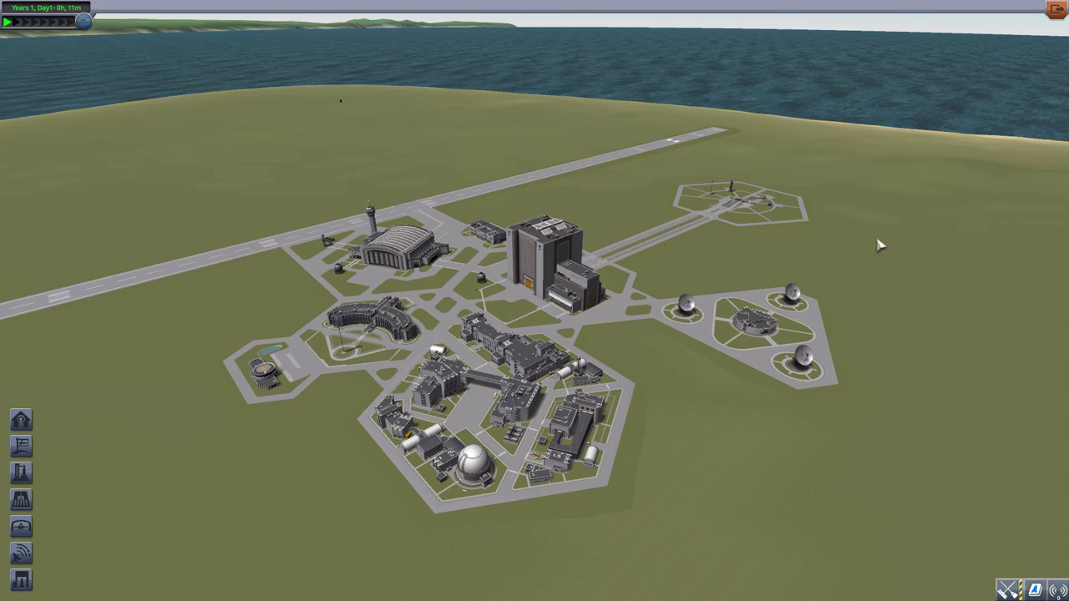
mouse_move(644, 406)
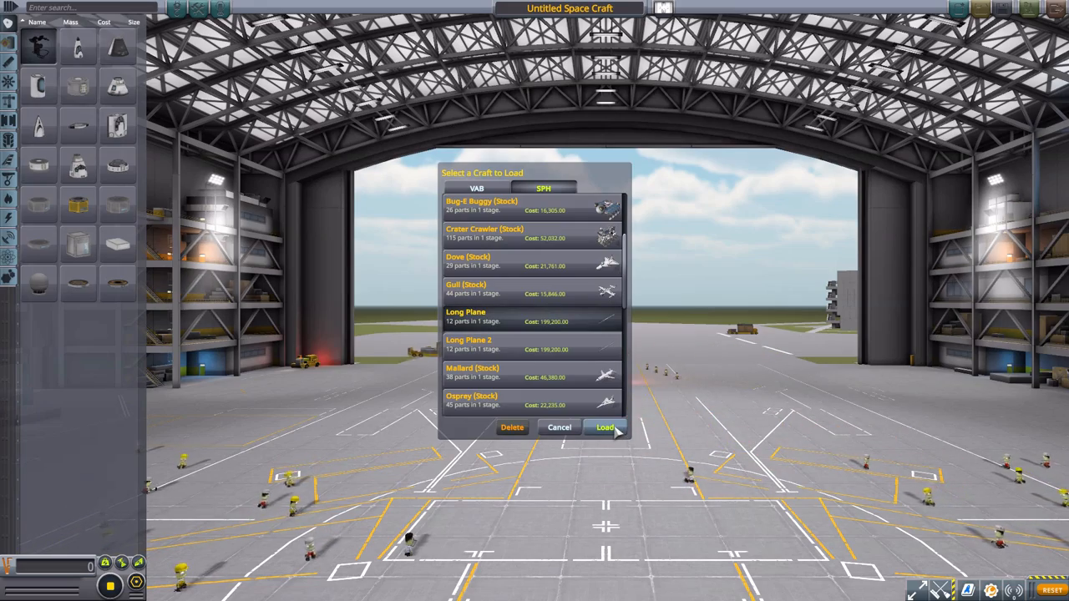
Load the 199,200-cost Long Plane craft into the Spaceplane Hangar.
left_click(605, 427)
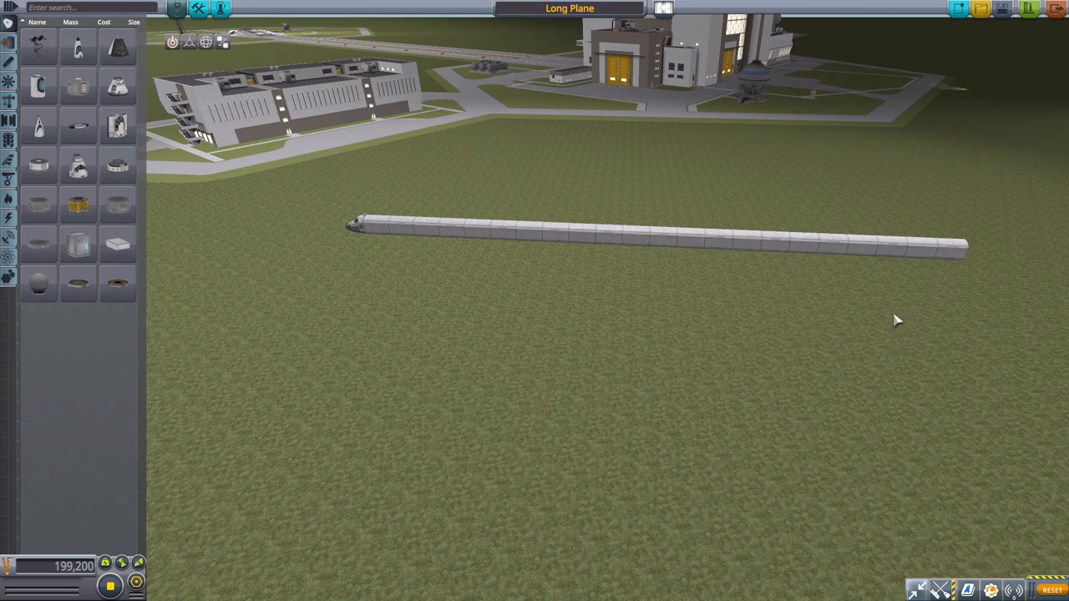
mouse_move(979, 9)
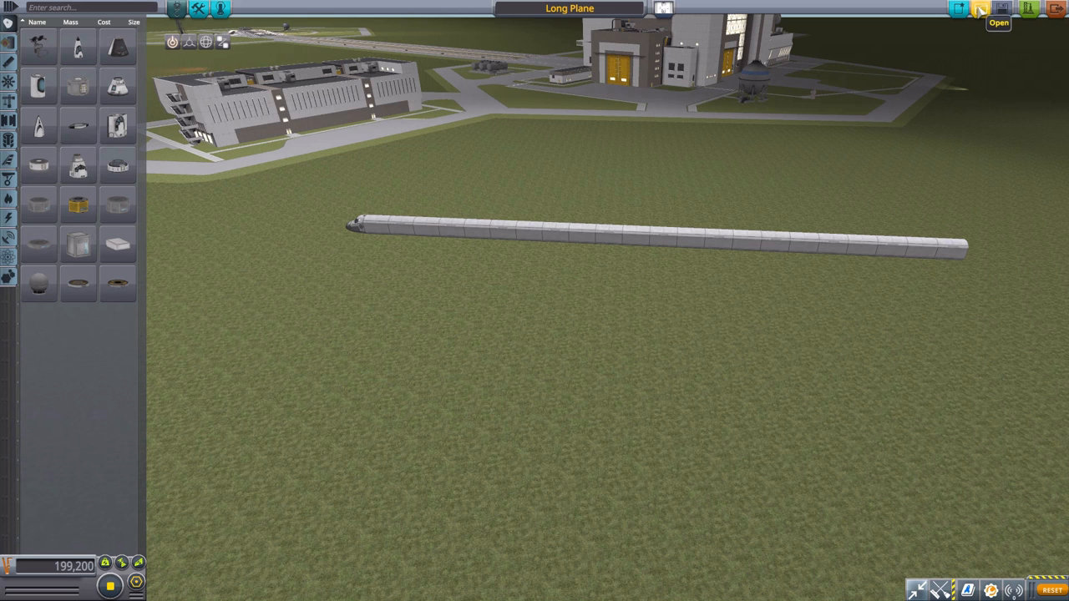
Load the saved Long Plane 2 craft from the SPH craft list.
left_click(999, 9)
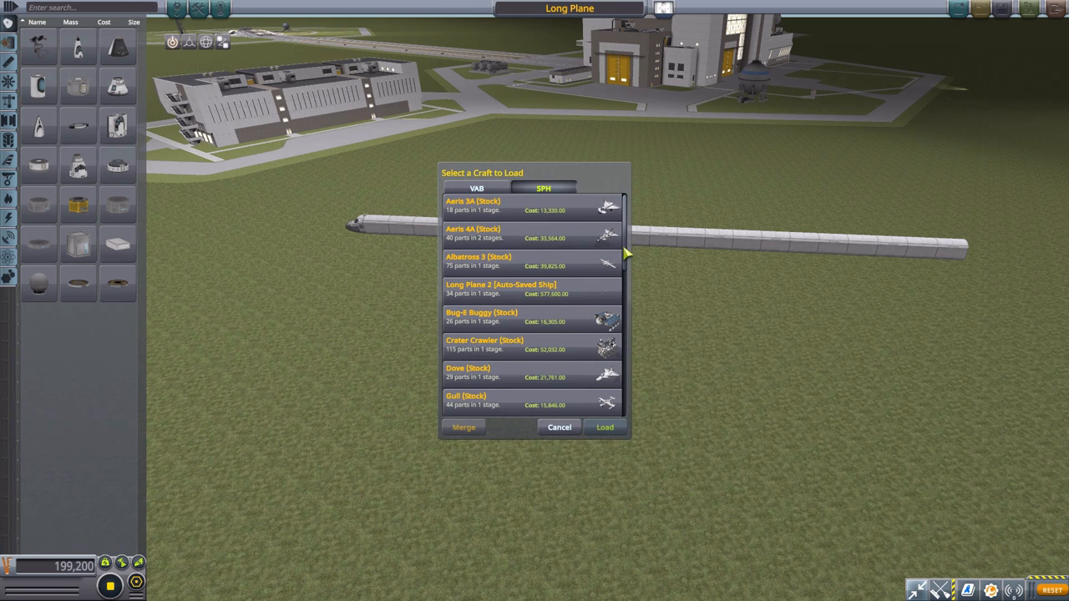
scroll("down", 3)
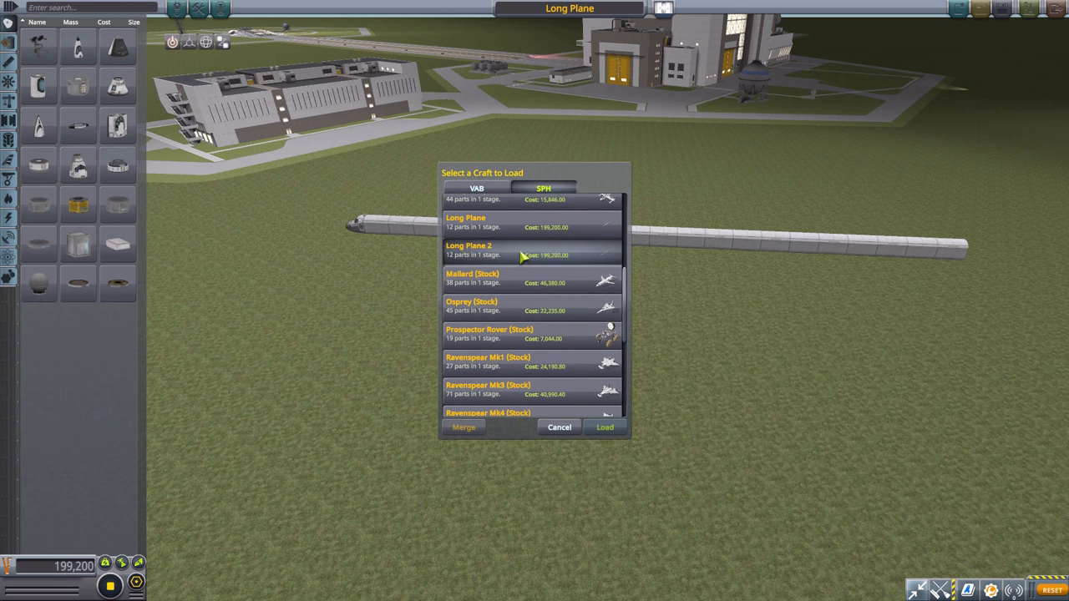
left_click(605, 426)
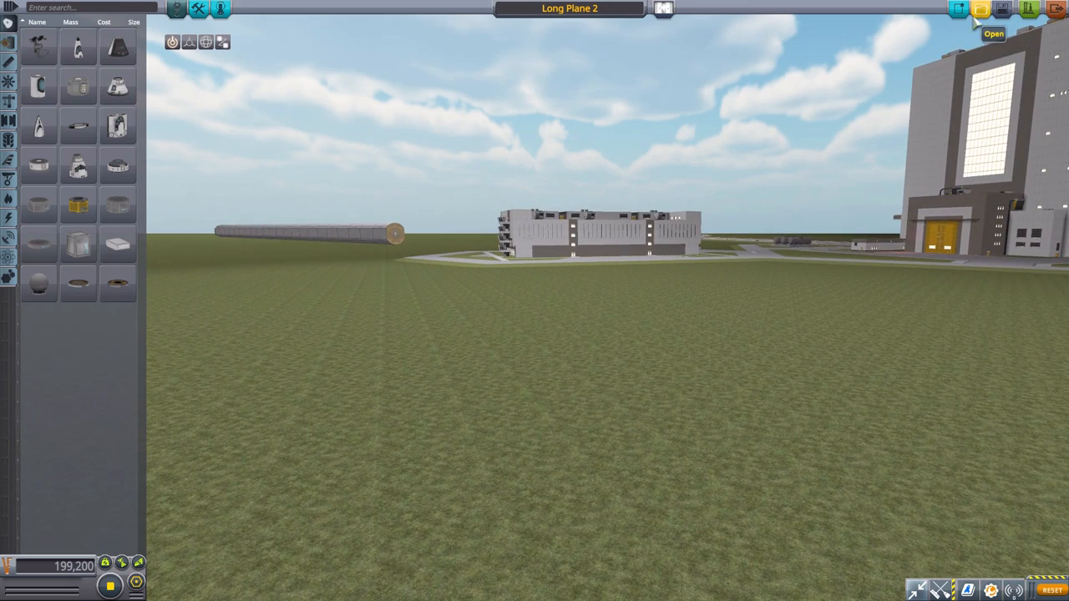
Load the 577,600-cost auto-saved Long Plane 2 and launch it onto the runway.
left_click(993, 13)
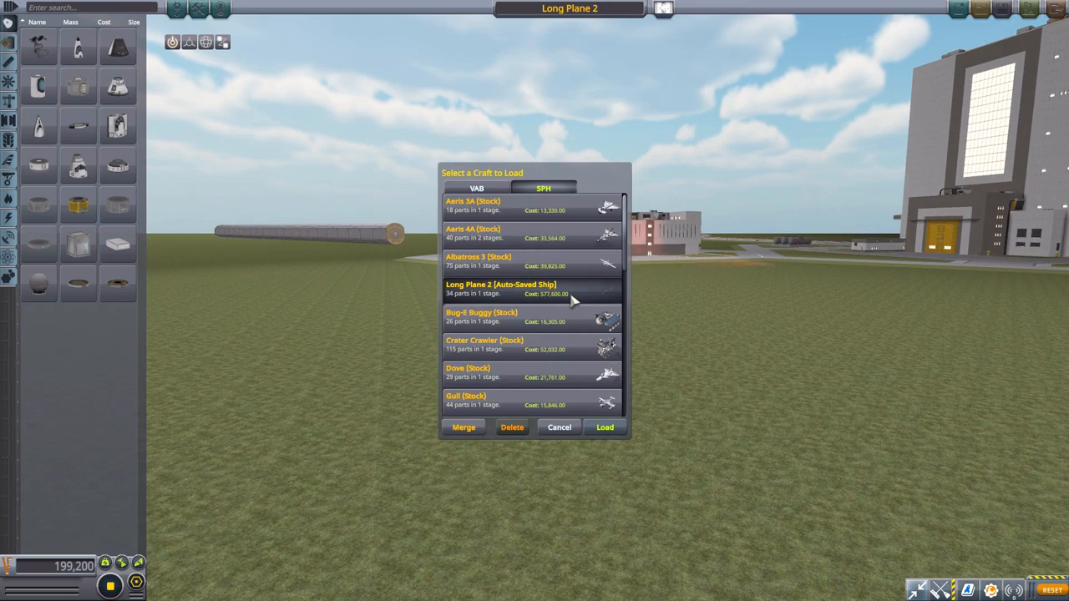
left_click(604, 427)
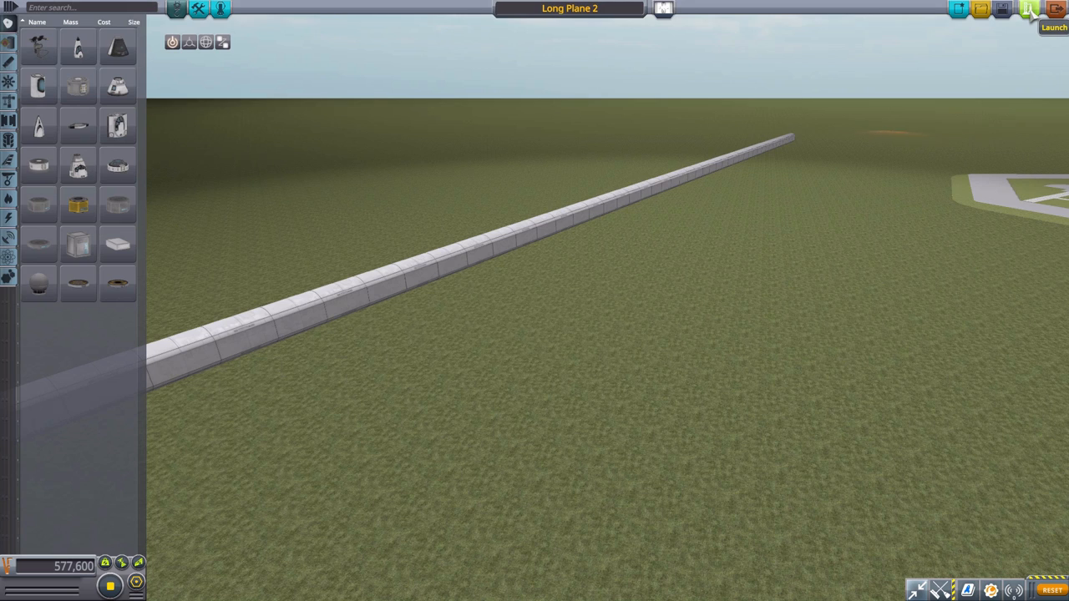
left_click(1029, 9)
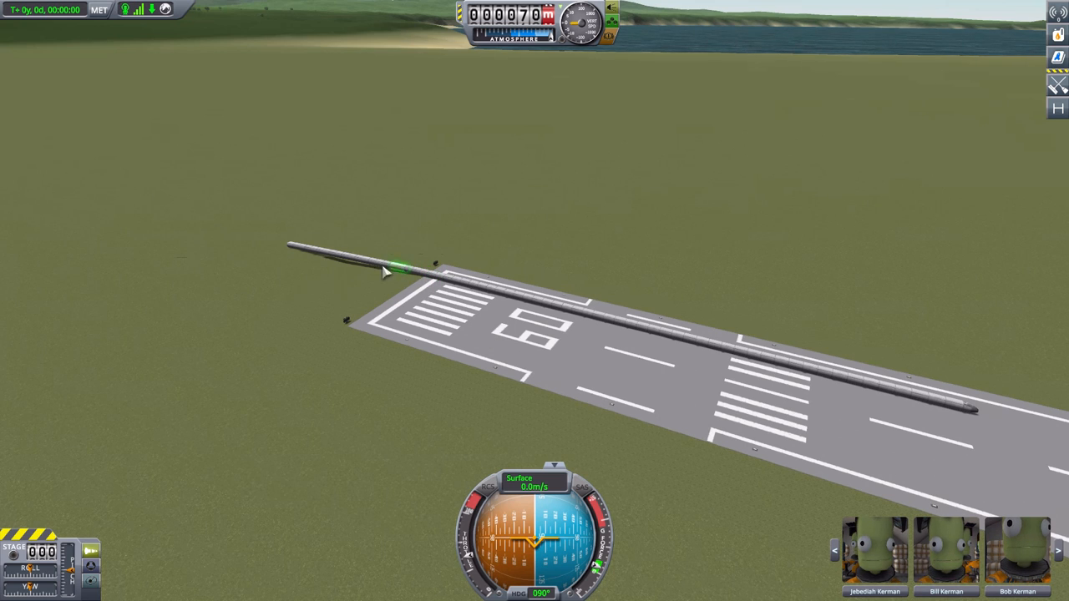
mouse_move(279, 247)
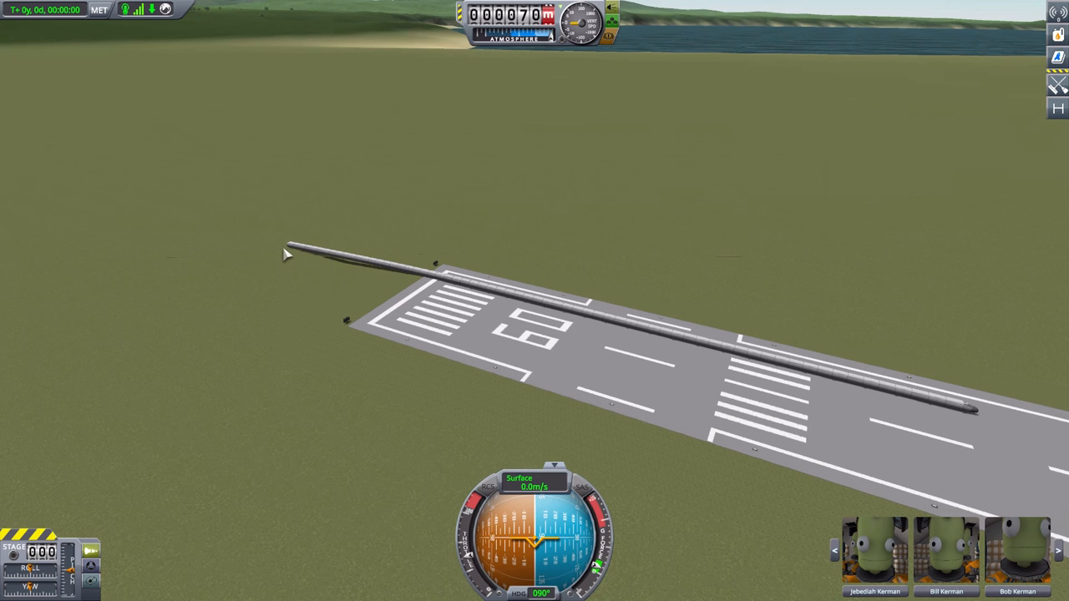
mouse_move(989, 421)
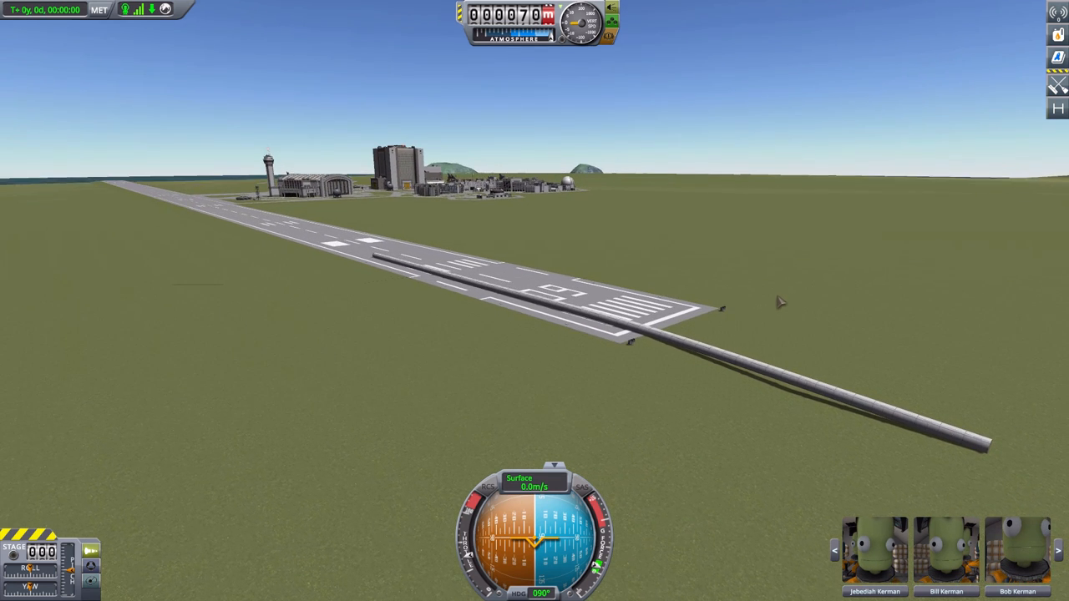
mouse_move(794, 302)
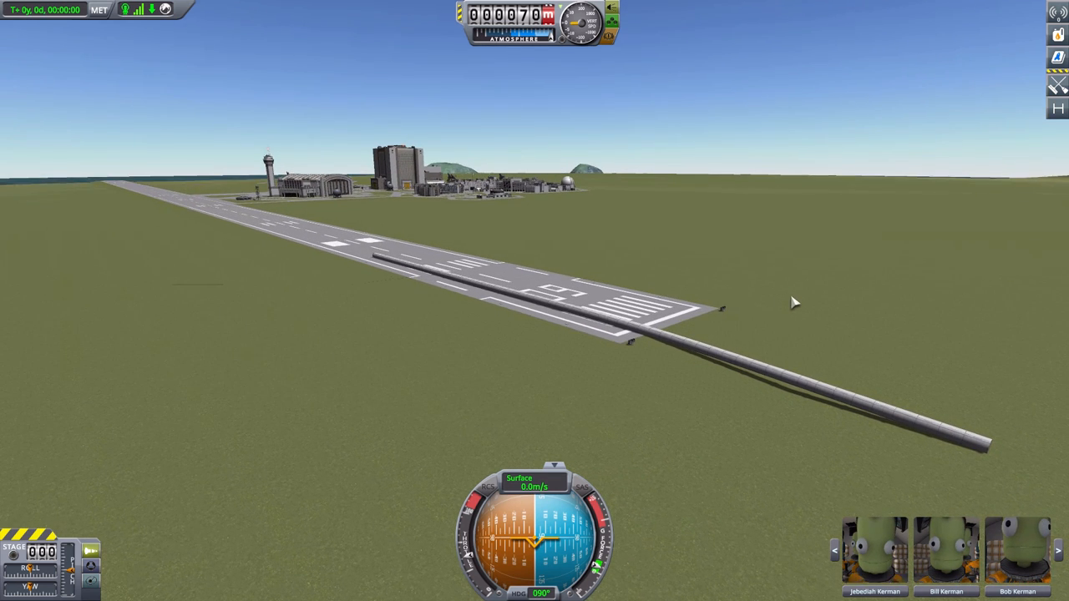
Pause Long Plane 2's flight with Esc to bring up the game menu.
key("Escape")
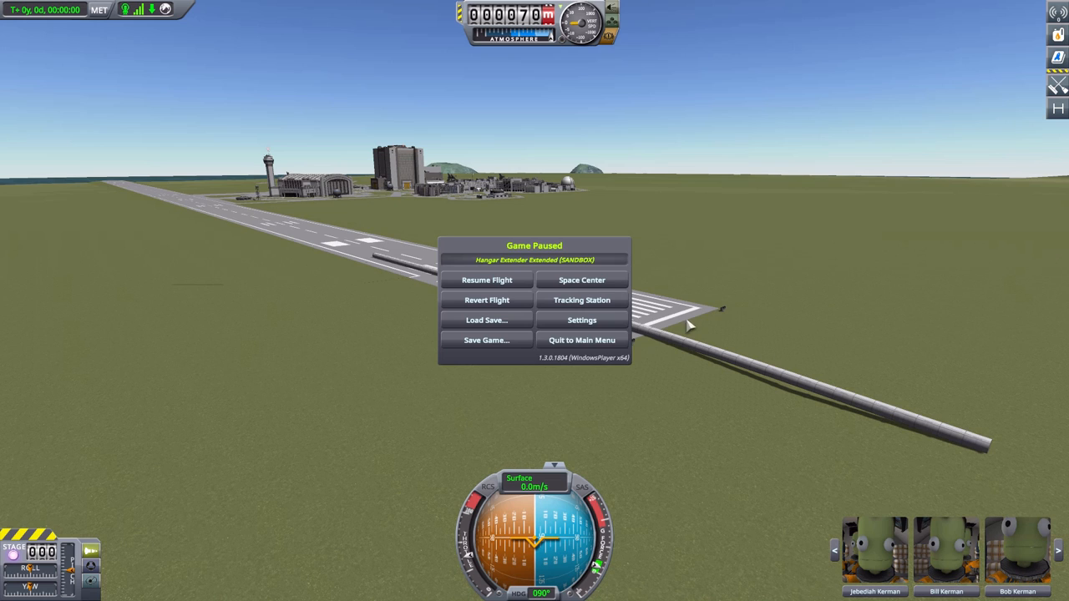
mouse_move(582, 280)
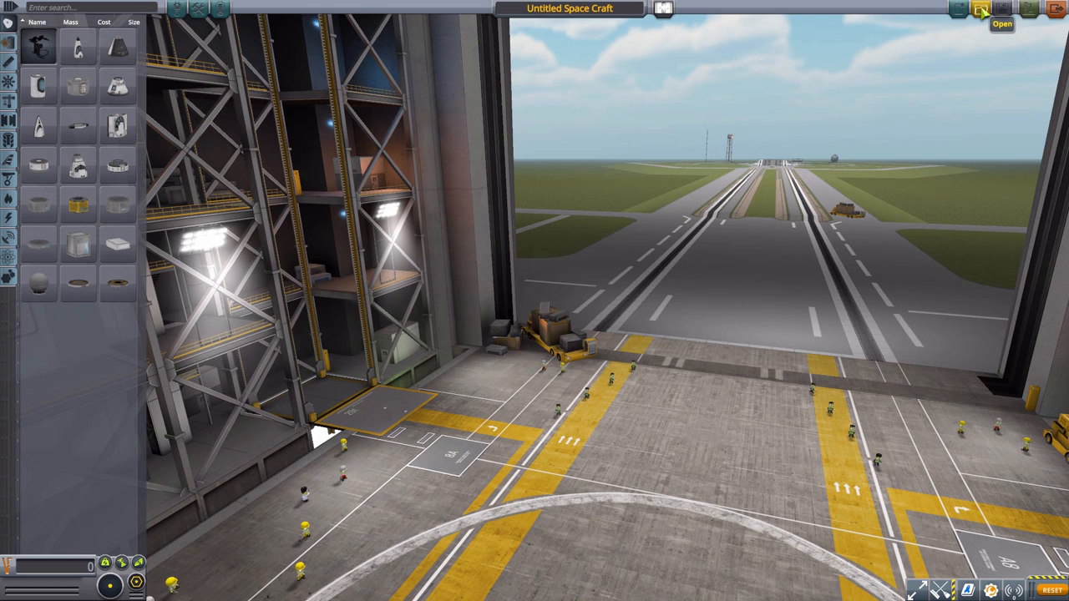
Load the 61,300-cost Long Rocket from the VAB craft list.
left_click(981, 9)
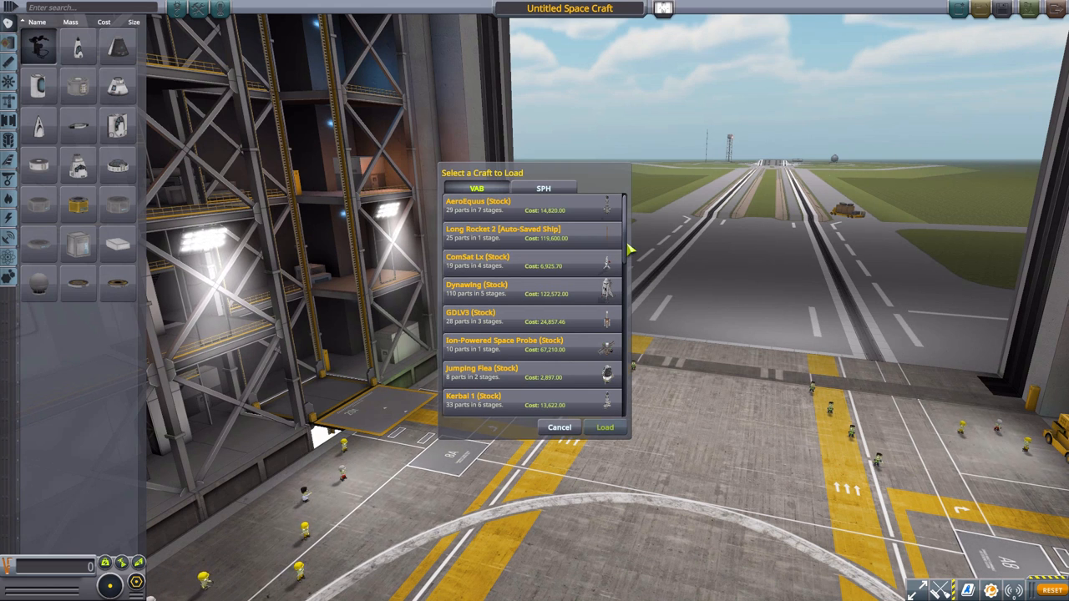
scroll("down", 3)
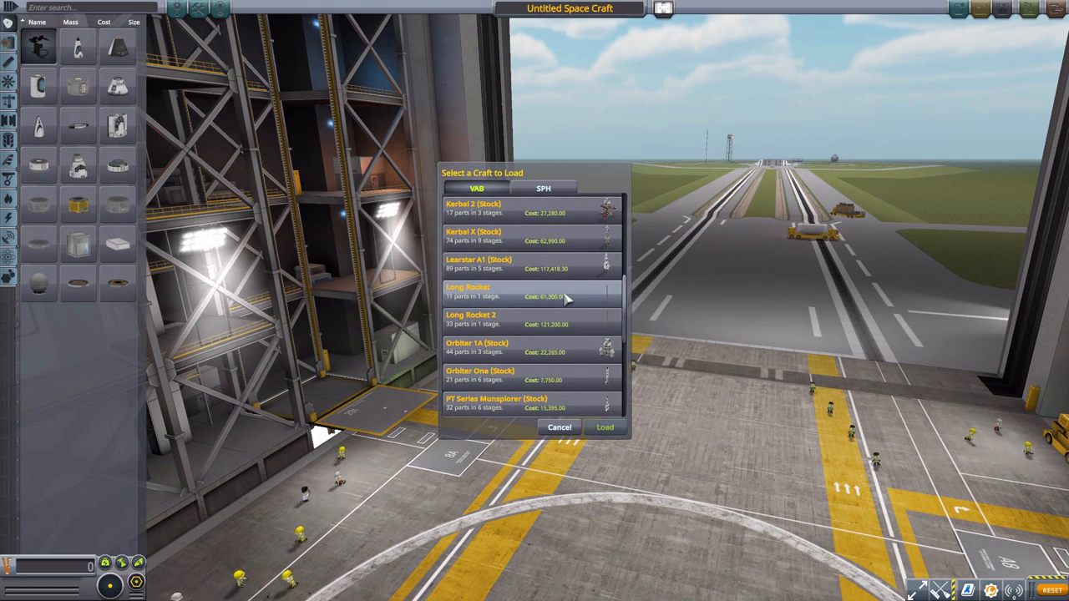
left_click(604, 427)
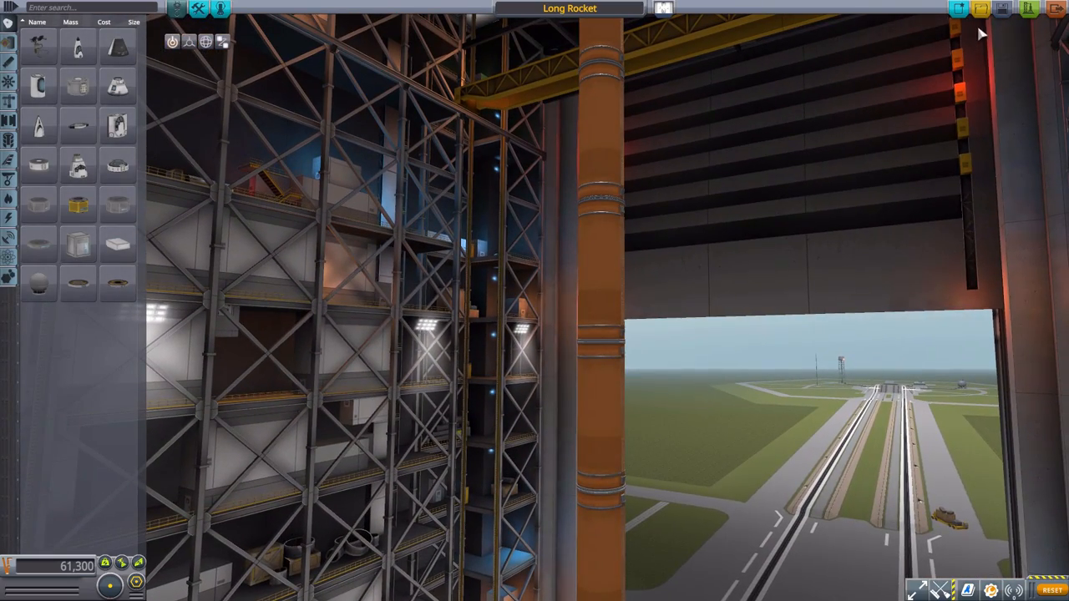
Load 'Long Rocket 2 [Auto-Saved Ship]', the 119,600-cost orange stack.
left_click(1001, 8)
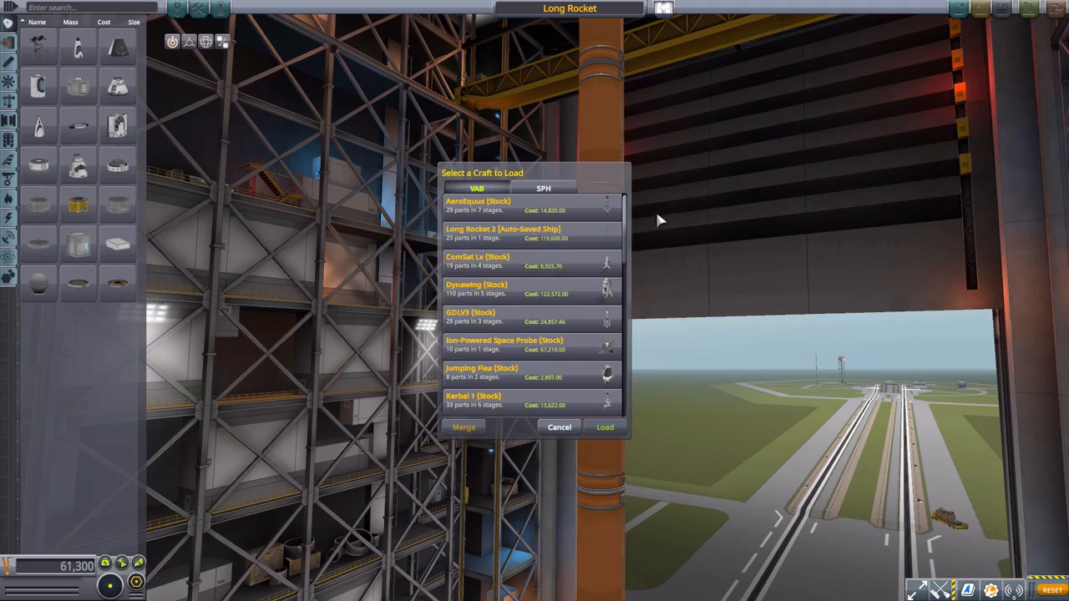
left_click(503, 233)
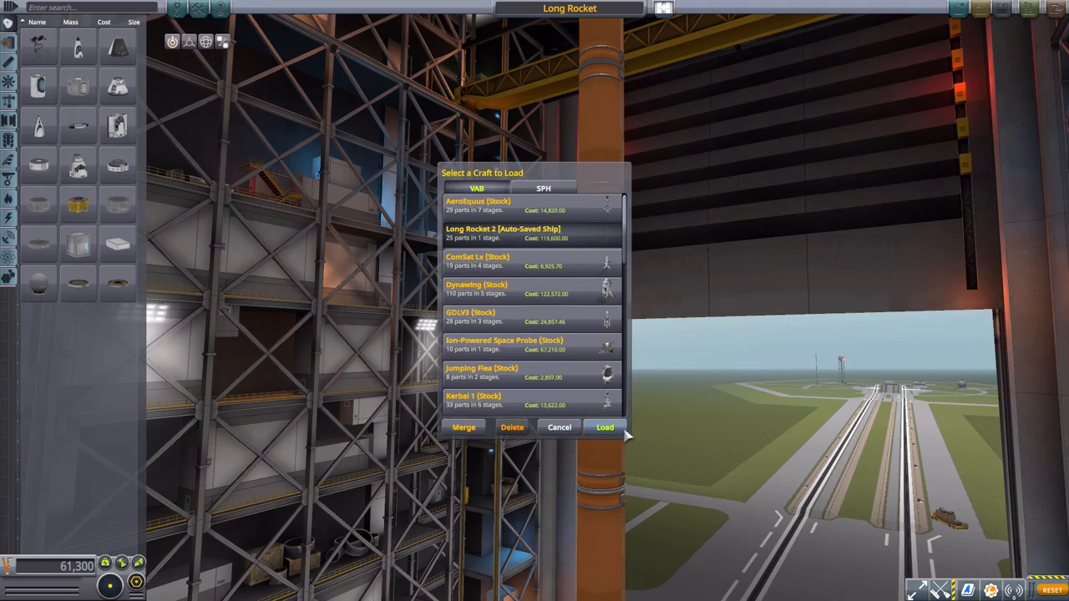
left_click(604, 427)
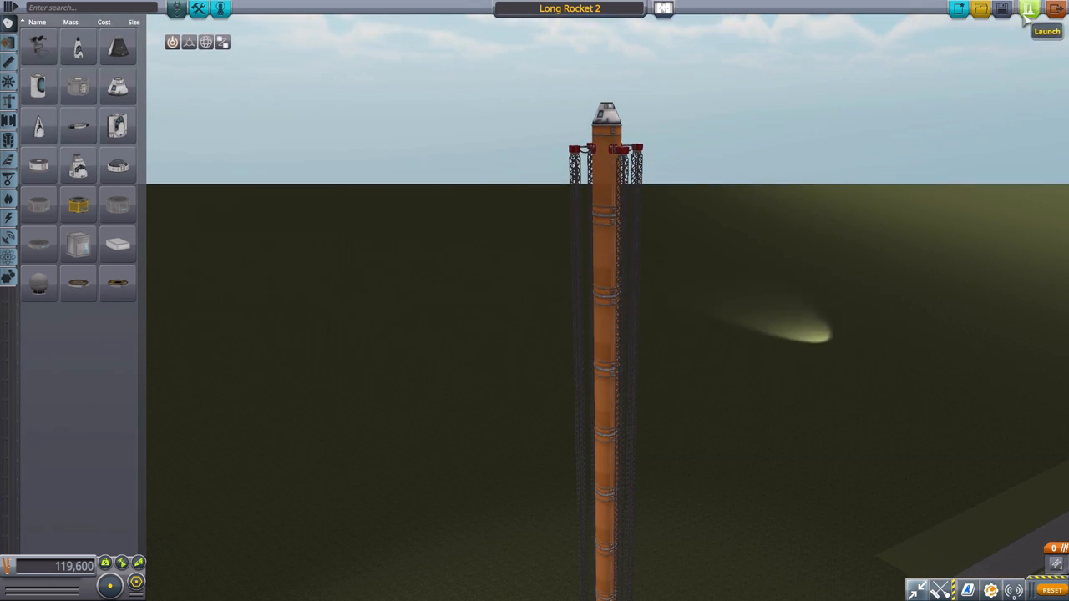
Launch Long Rocket 2 past the No Control warning, rising at 43 m/s.
left_click(1047, 23)
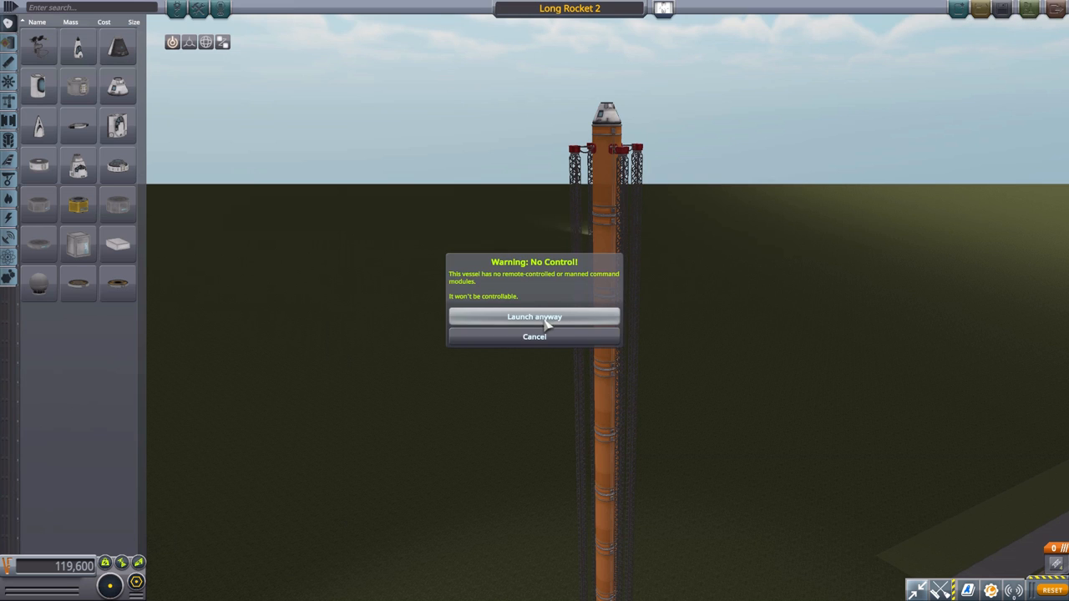
left_click(534, 317)
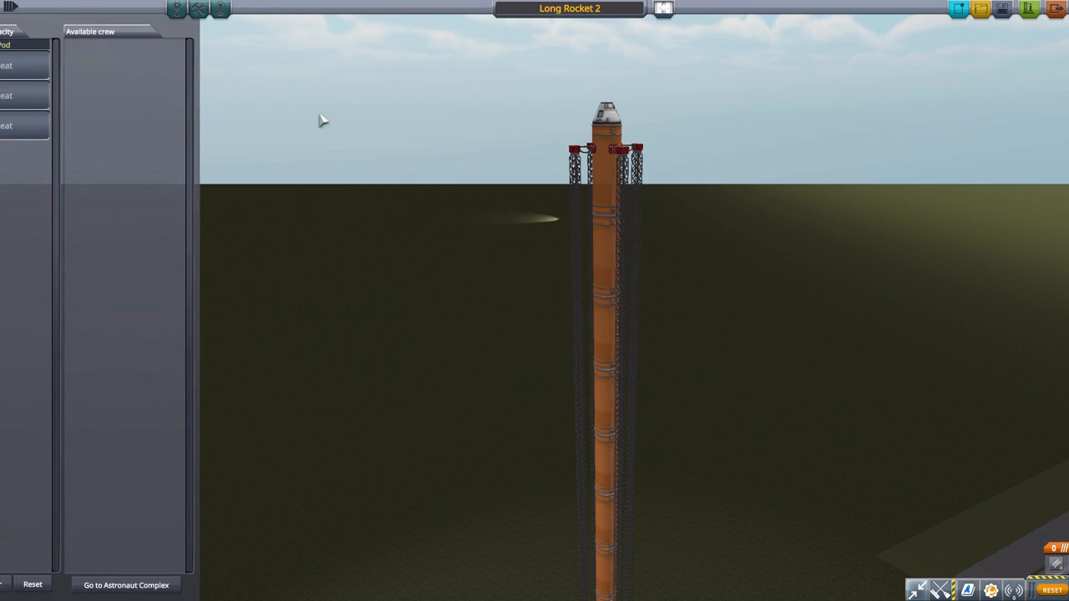
left_click(125, 585)
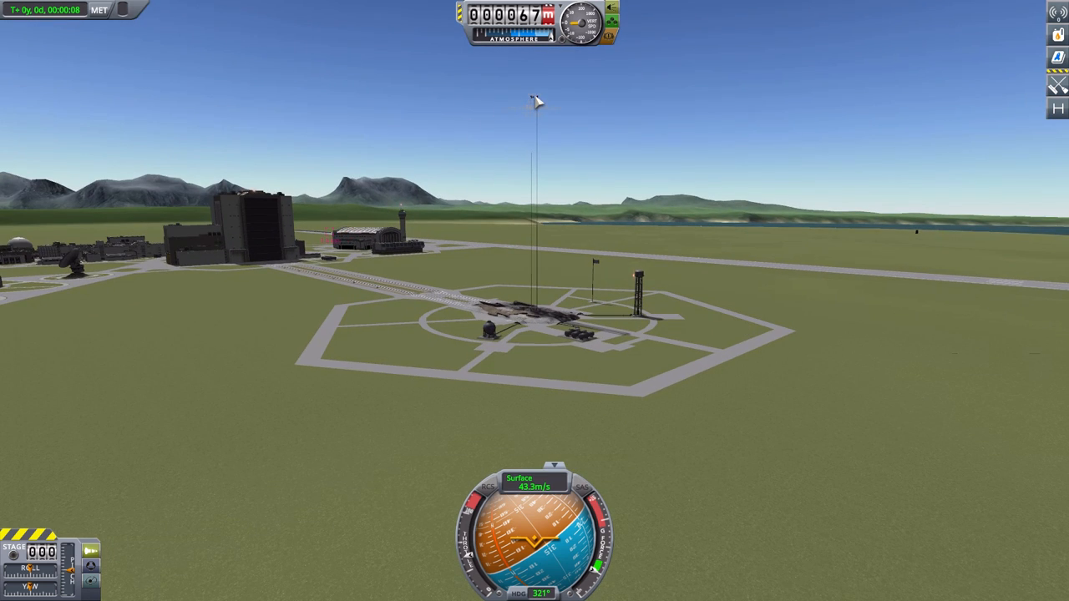
mouse_move(232, 203)
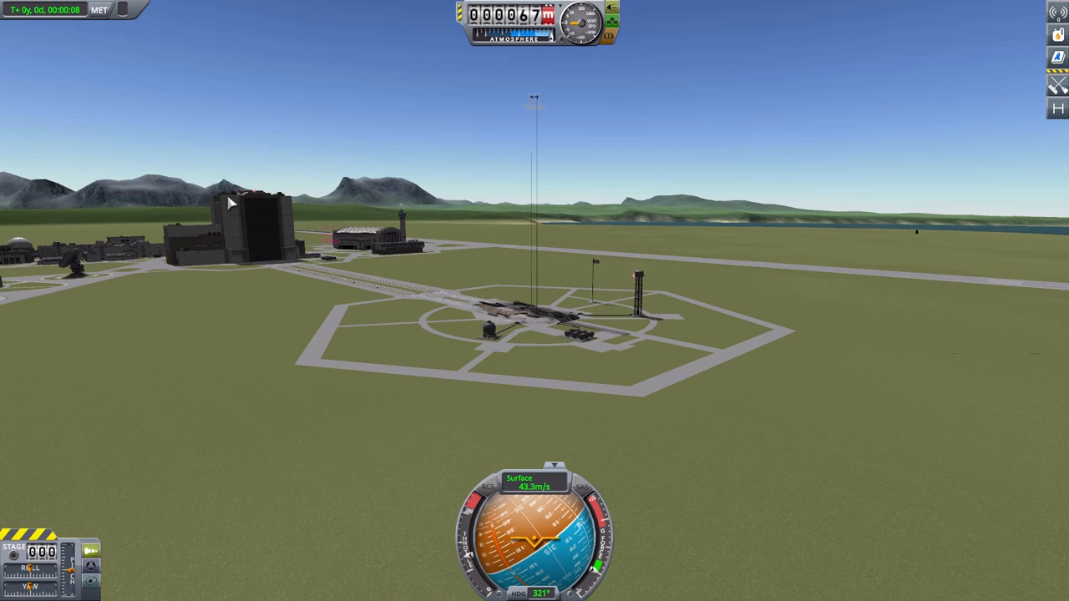
mouse_move(318, 205)
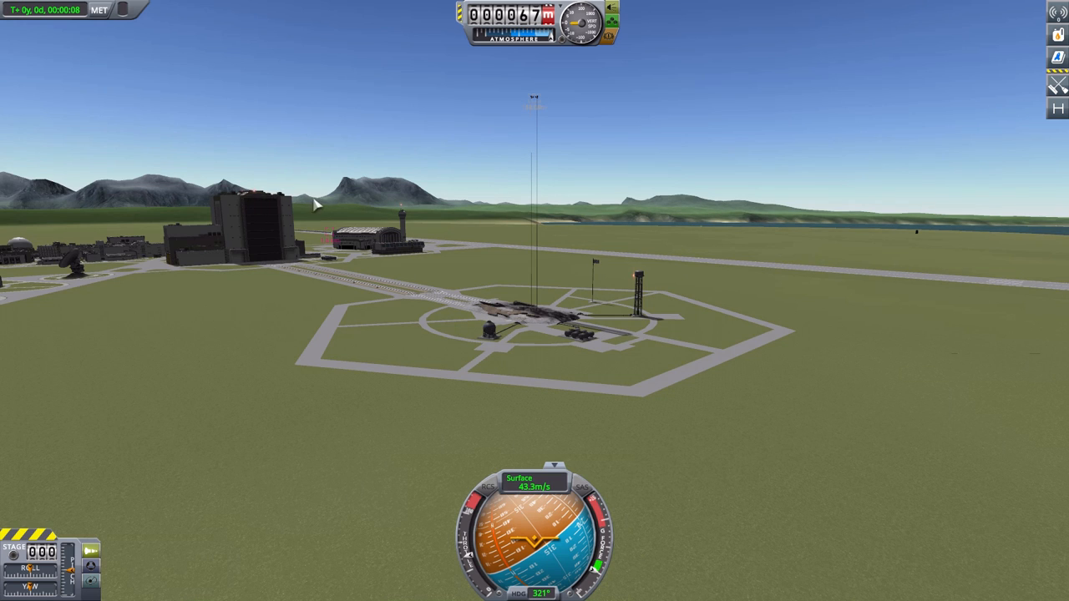
mouse_move(356, 205)
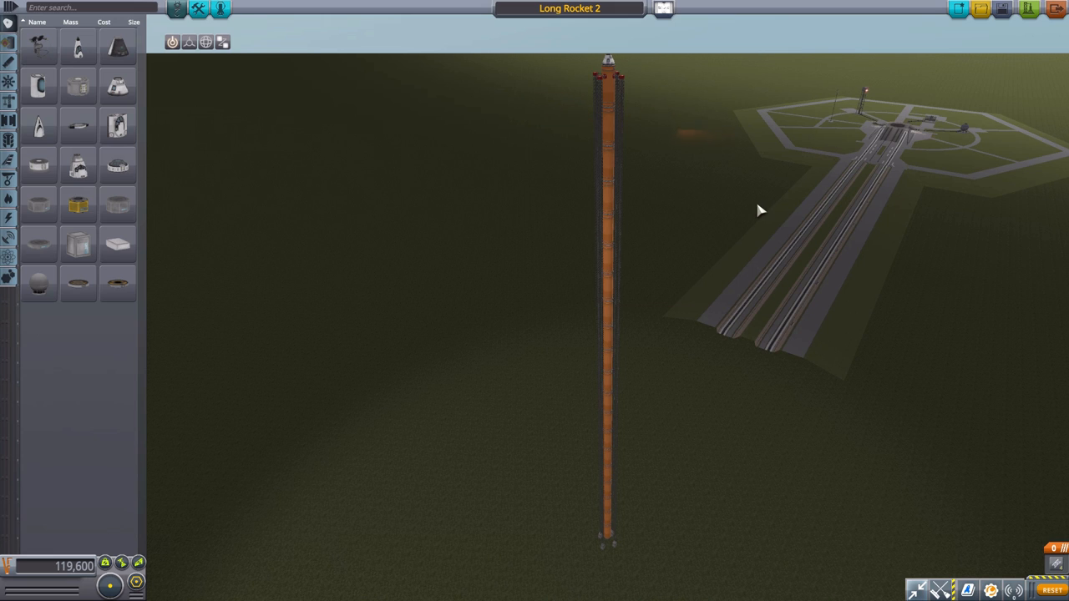
mouse_move(777, 255)
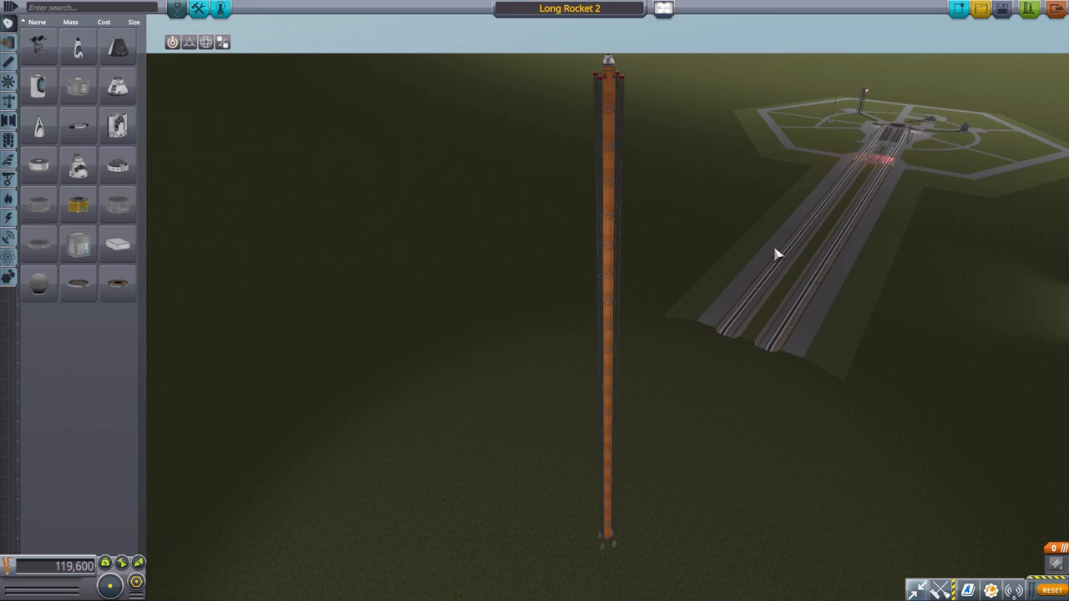